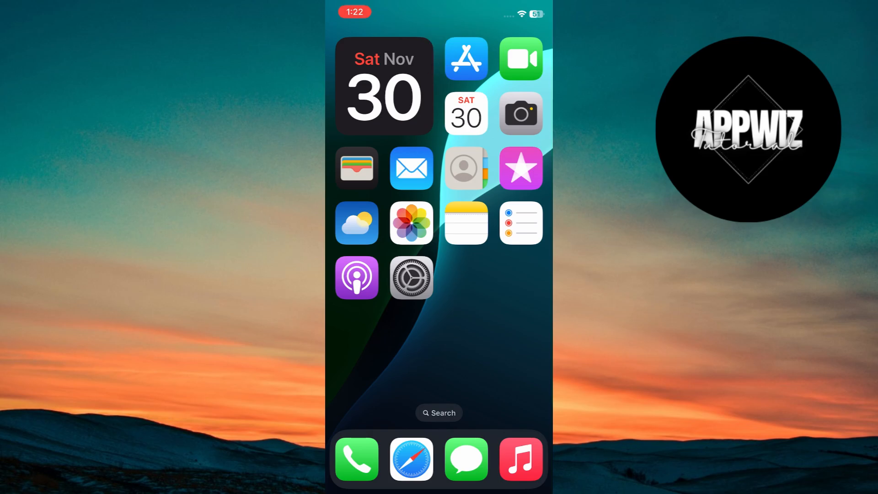
# Lock the phone, customise the Lock Screen, and open Add Widgets below the clock
pyautogui.press('lock')
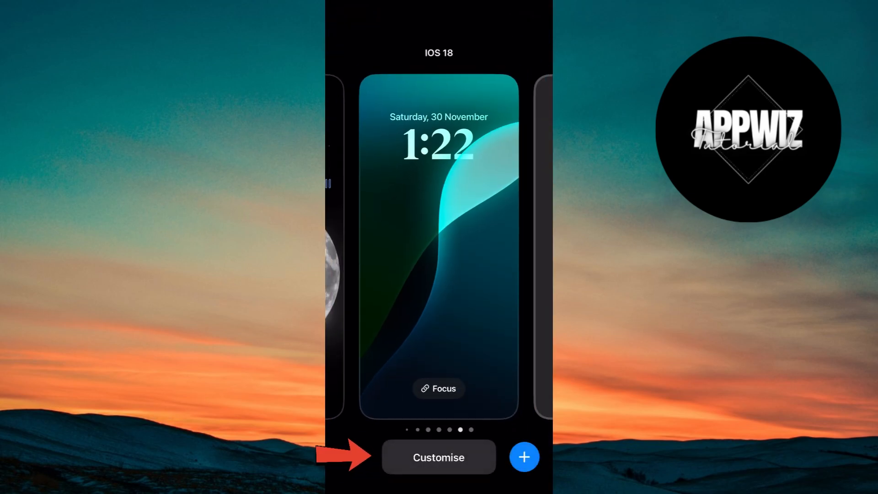
pyautogui.click(439, 457)
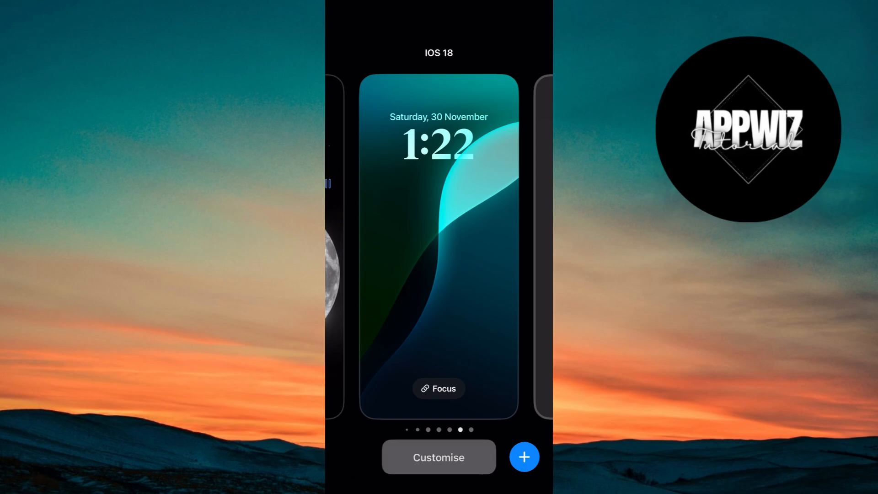
pyautogui.click(439, 457)
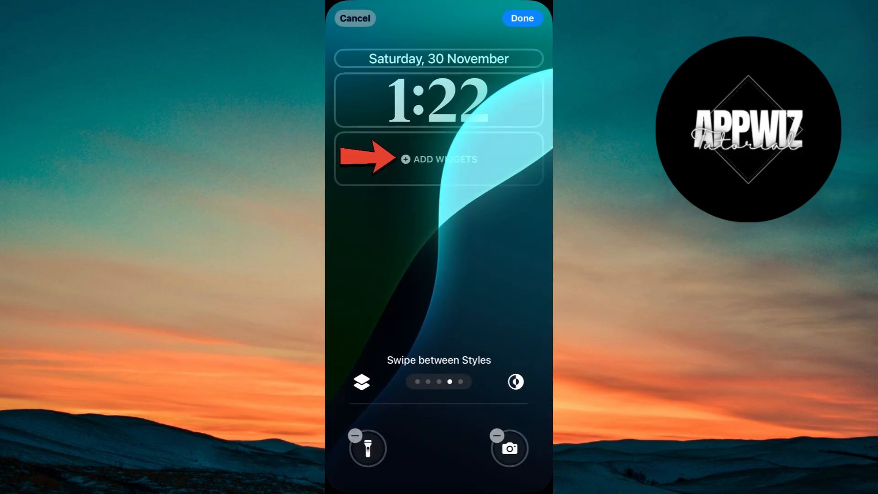
pyautogui.click(439, 160)
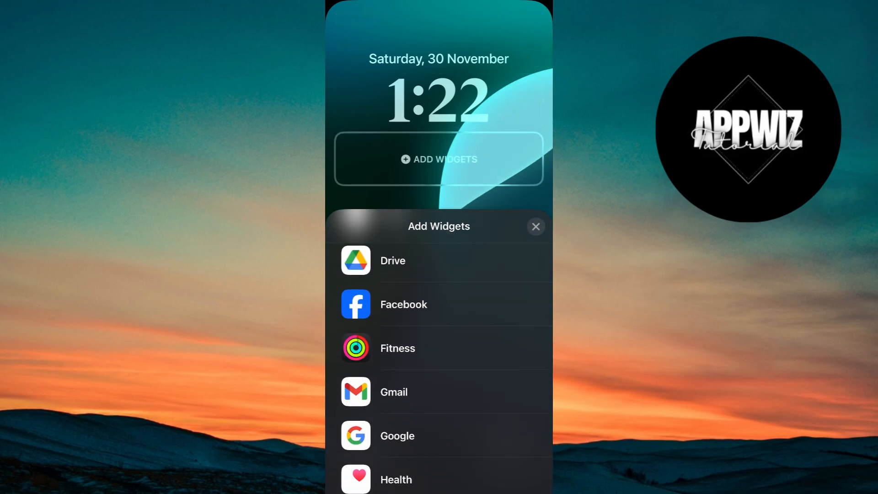
# Replace the Google widget with the Fitness Move widget below the clock and save
pyautogui.click(397, 436)
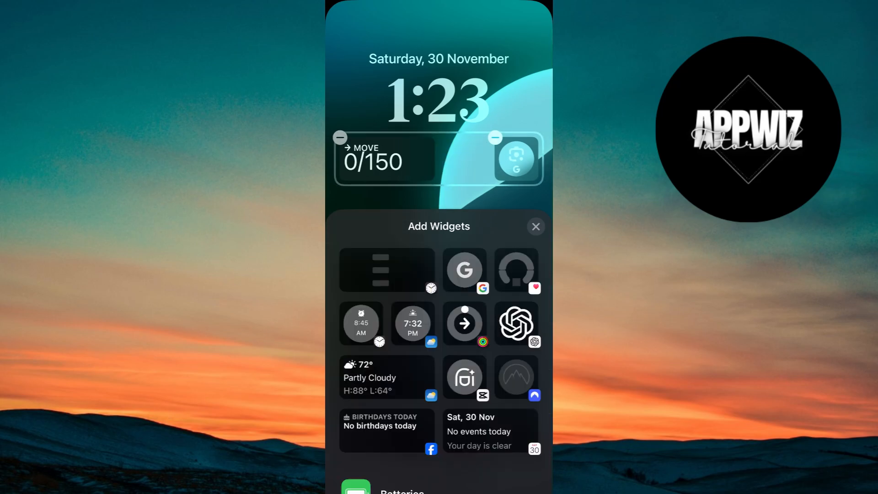
pyautogui.click(495, 137)
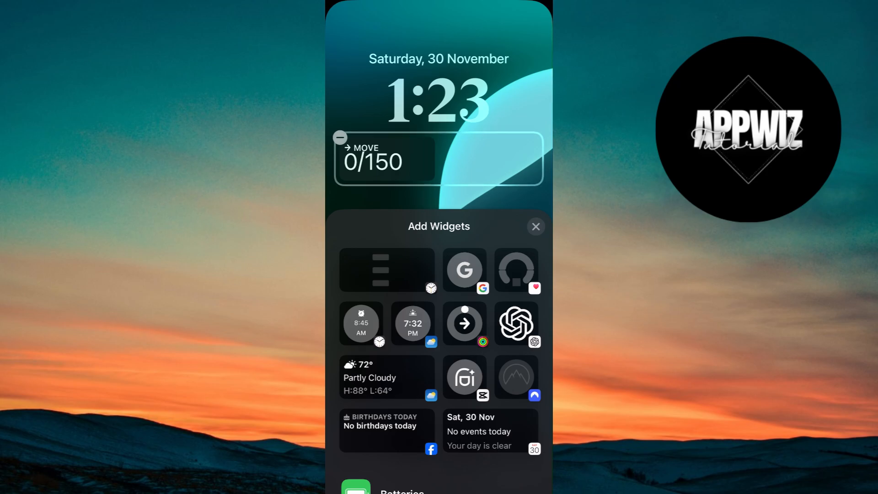
pyautogui.click(537, 226)
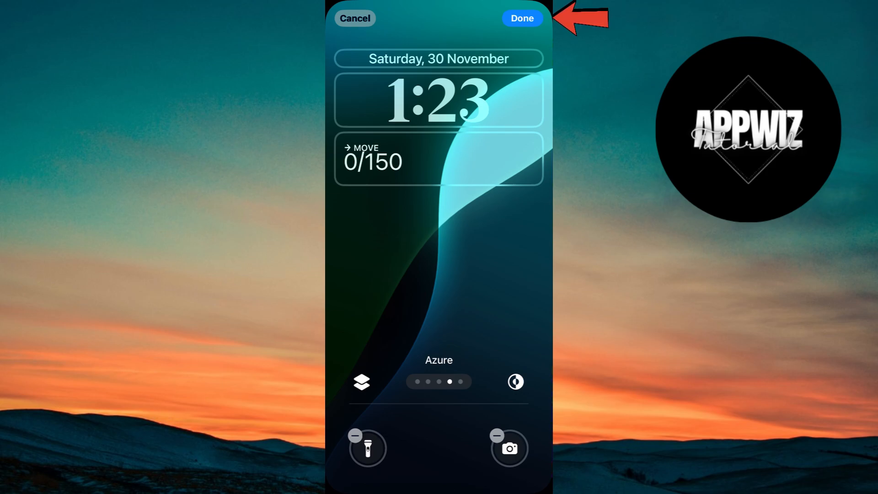
pyautogui.click(524, 19)
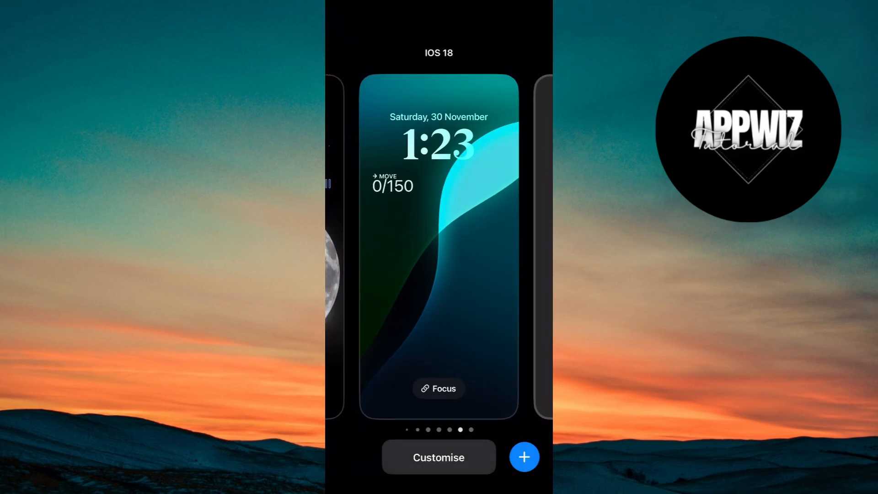